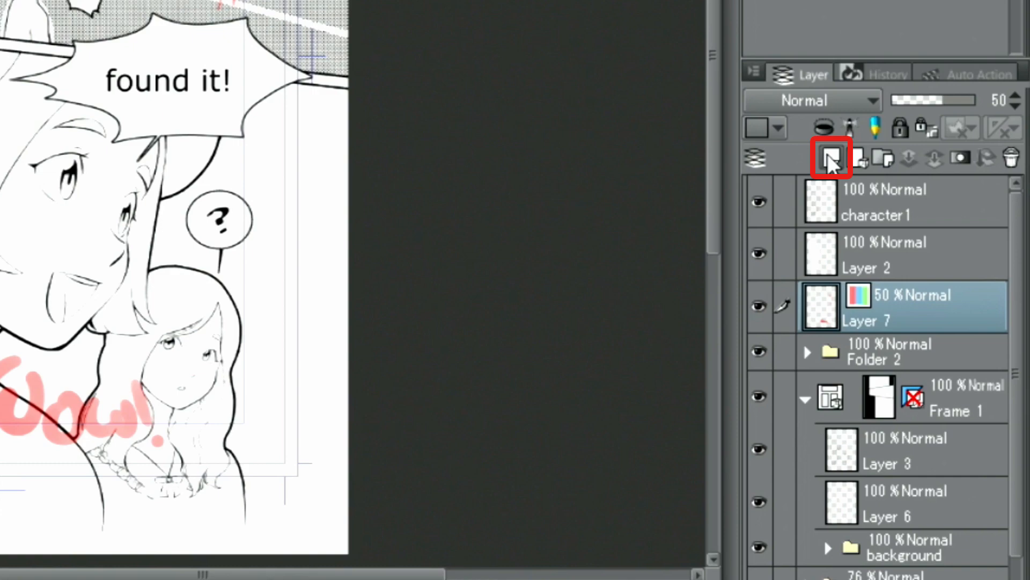
# Add a new raster layer above the pink sketch and pick the Mapping pen at size 30
pyautogui.click(858, 157)
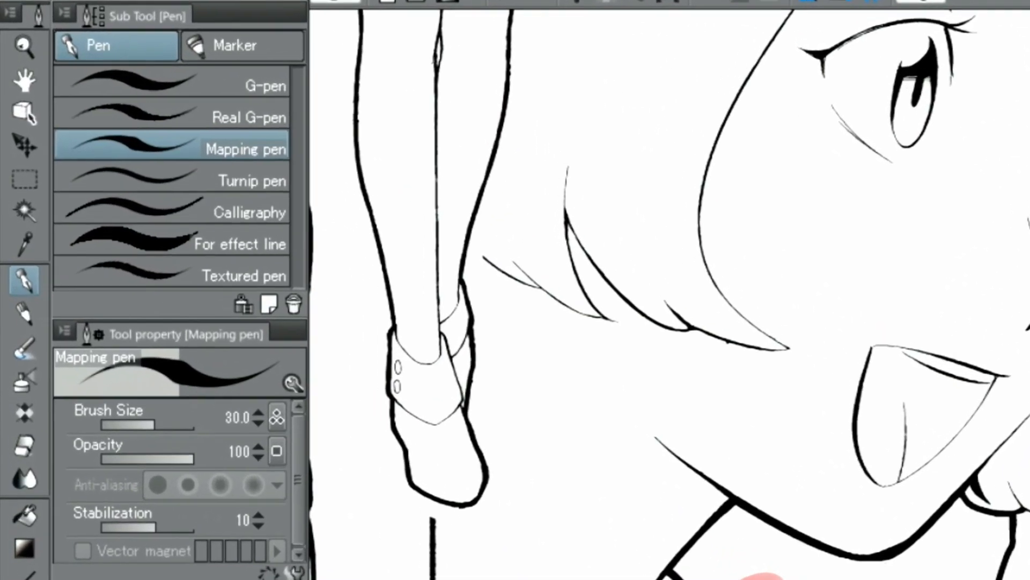
pyautogui.click(26, 284)
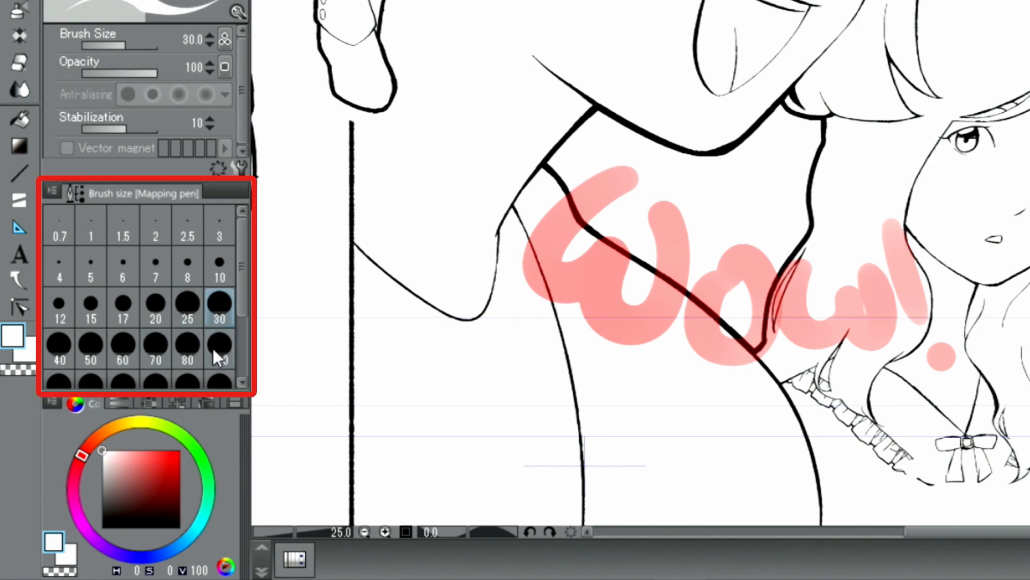
# Raise the pen size to 100 and trace the Wow! letters in white
pyautogui.click(219, 344)
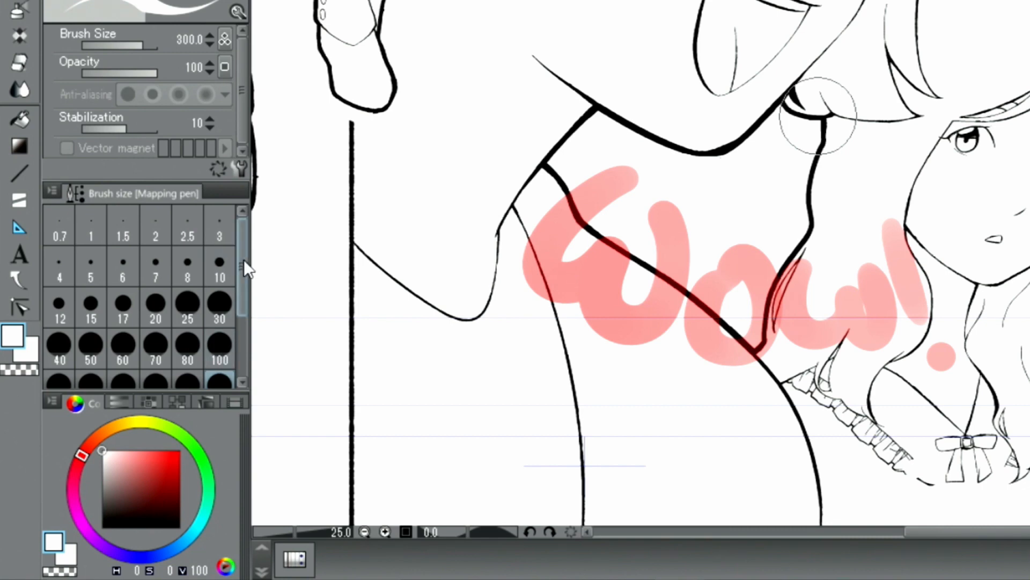
pyautogui.click(155, 349)
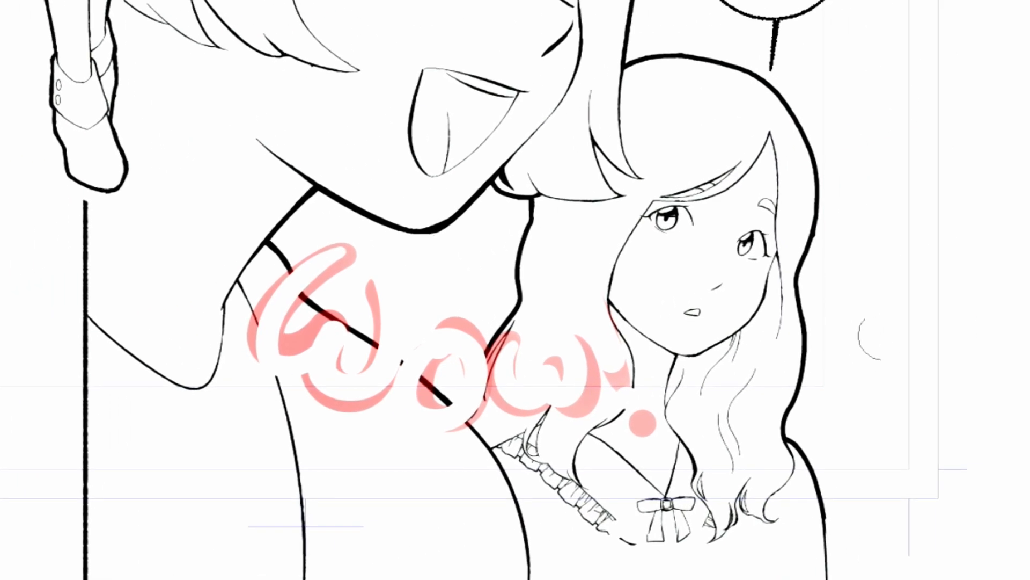
# Enable the Border effect with black edge color and edge thickness raised to 17
pyautogui.click(944, 117)
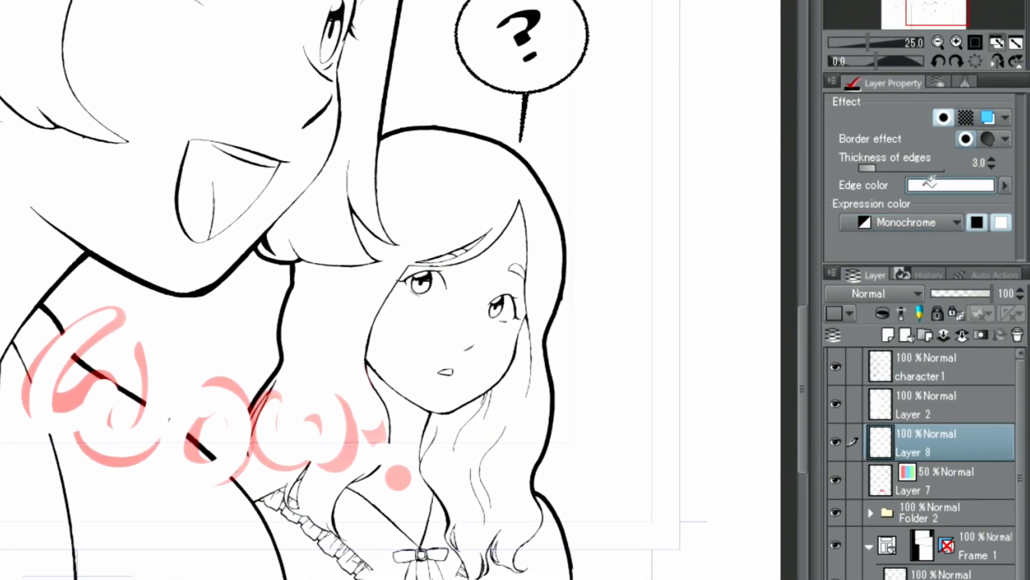
pyautogui.click(951, 185)
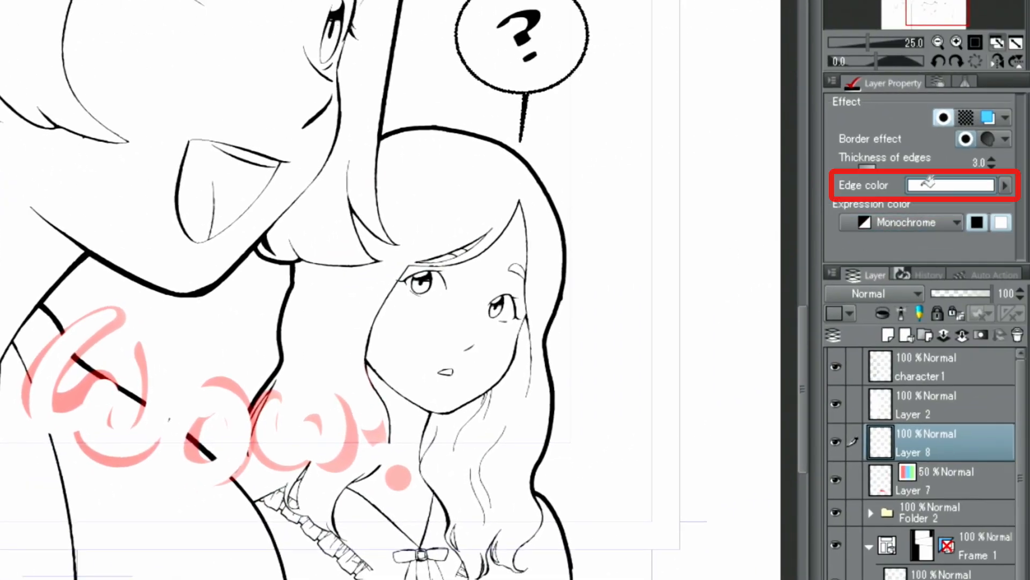
pyautogui.click(950, 185)
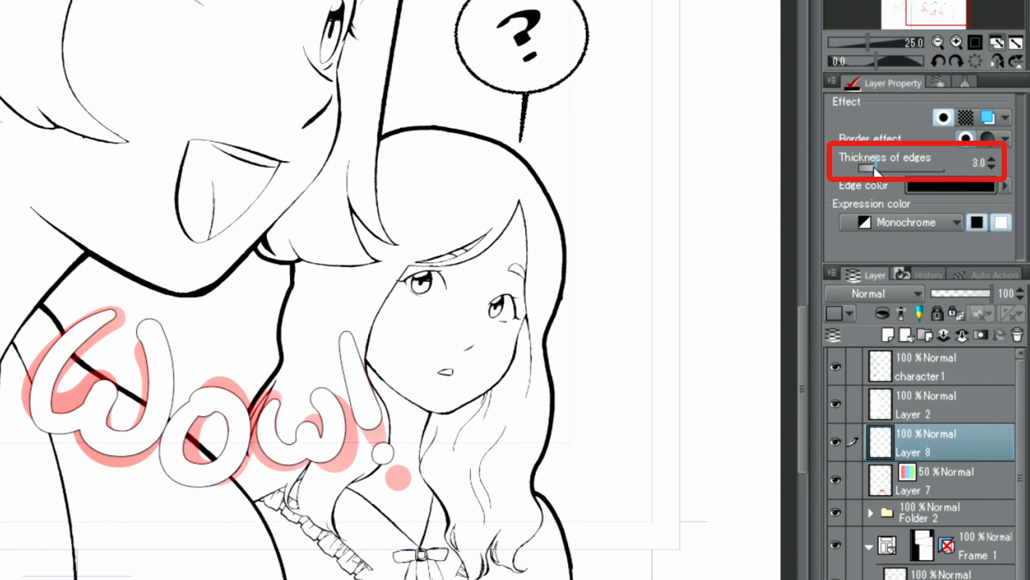
pyautogui.moveTo(868, 168); pyautogui.dragTo(893, 168)
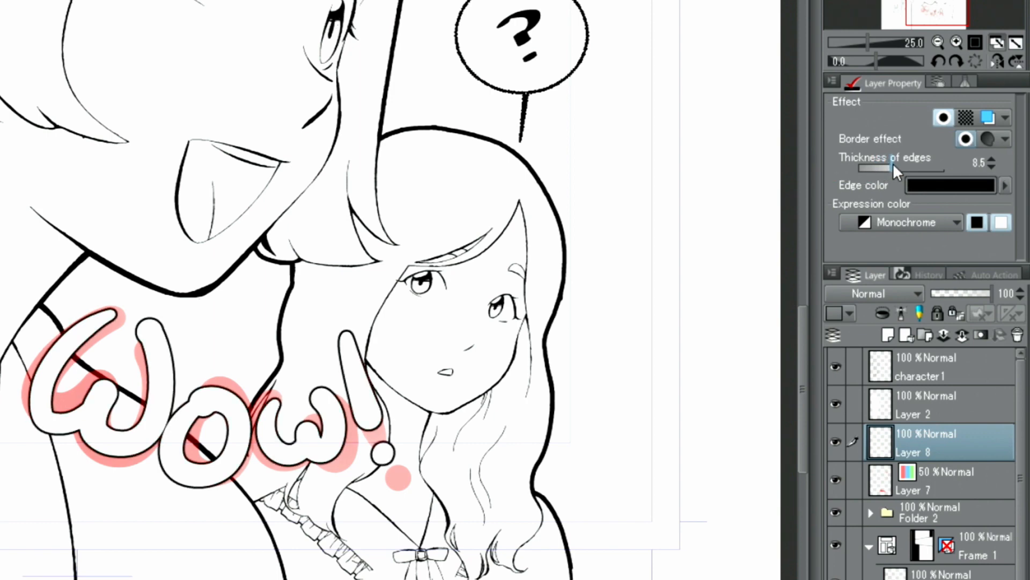
pyautogui.moveTo(887, 168); pyautogui.dragTo(911, 168)
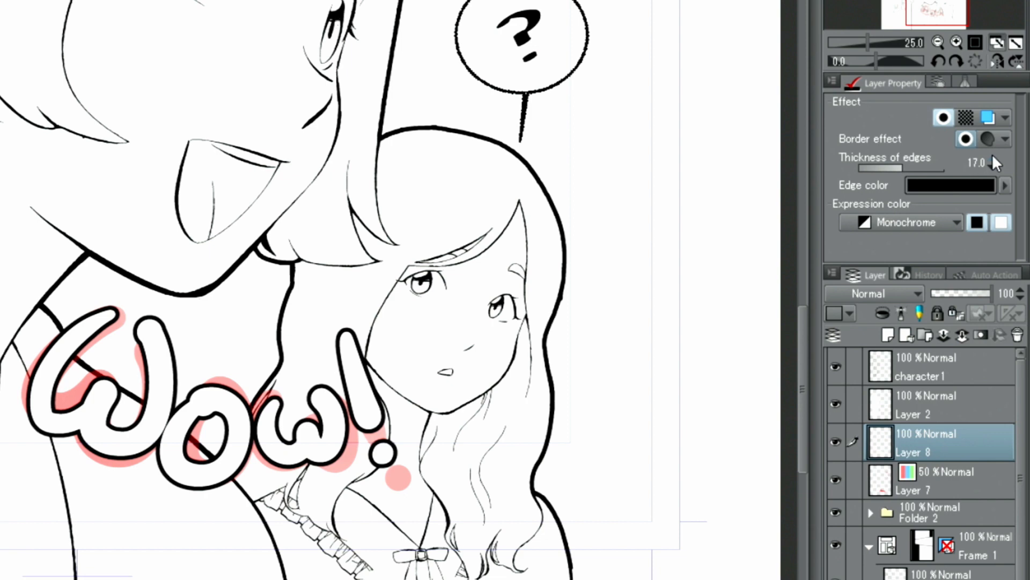
pyautogui.moveTo(997, 307)
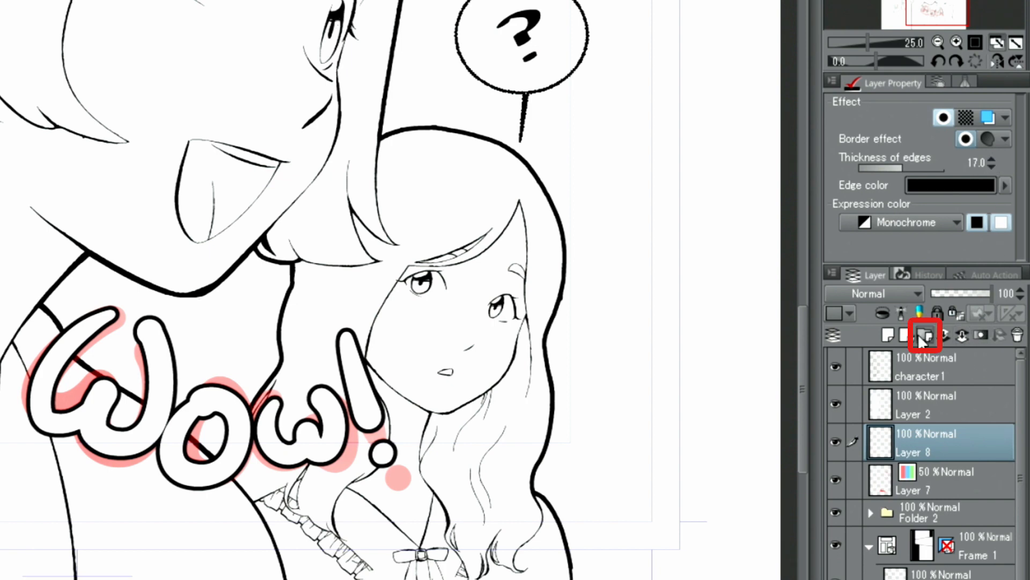
# Put the lettering layer in a new folder with a thick white Border effect
pyautogui.click(925, 334)
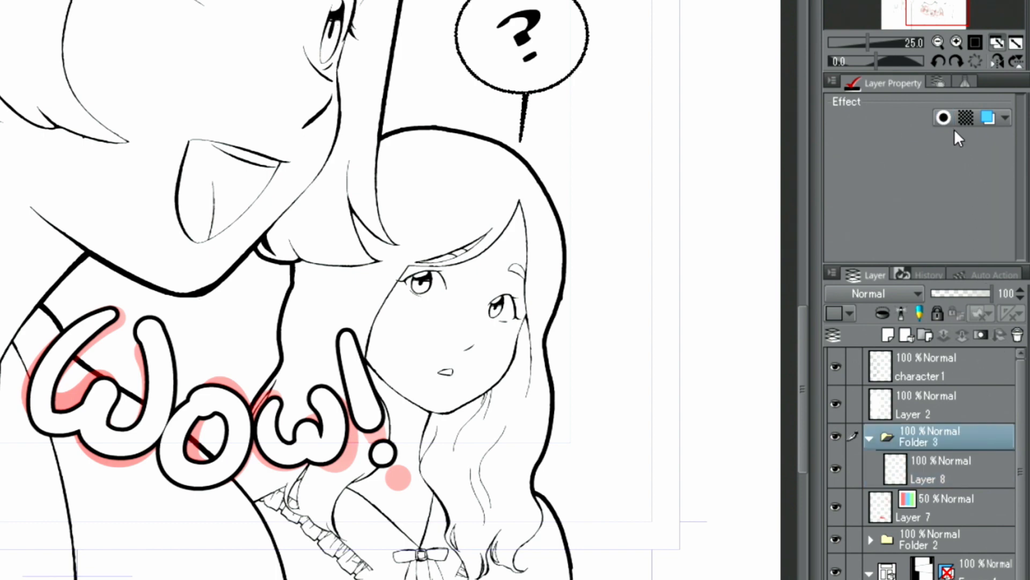
pyautogui.click(943, 117)
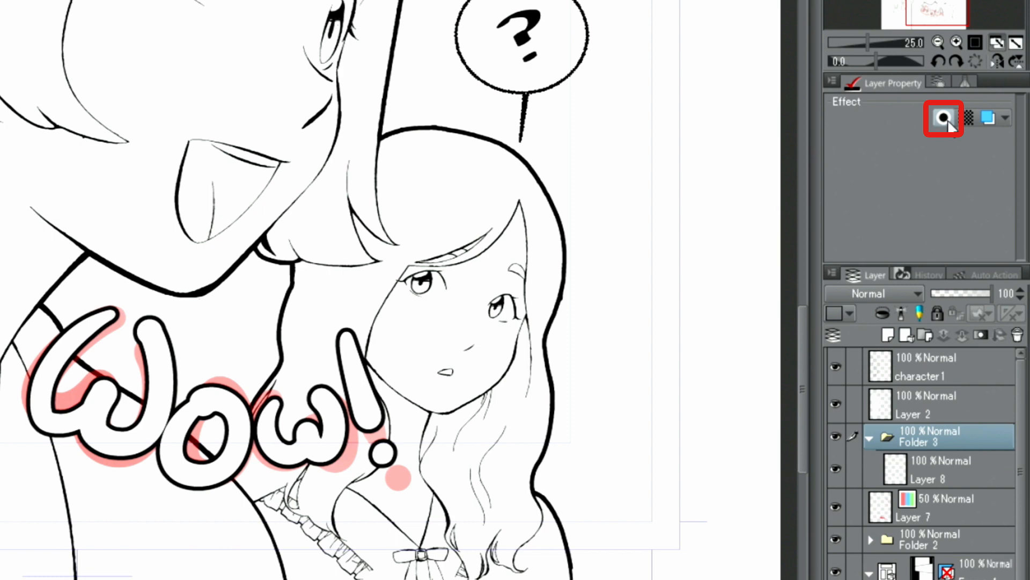
pyautogui.click(944, 118)
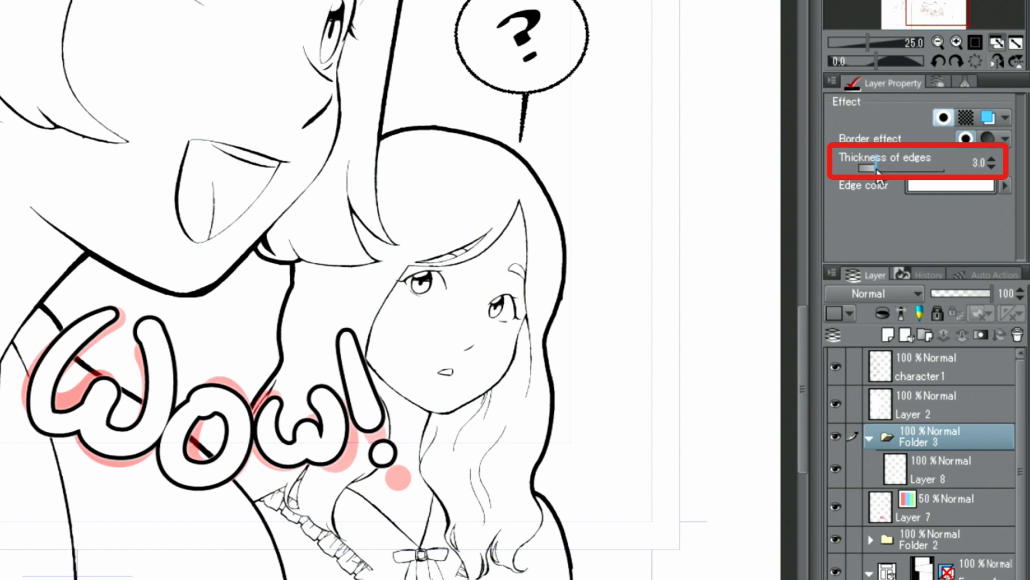
pyautogui.moveTo(867, 168); pyautogui.dragTo(910, 168)
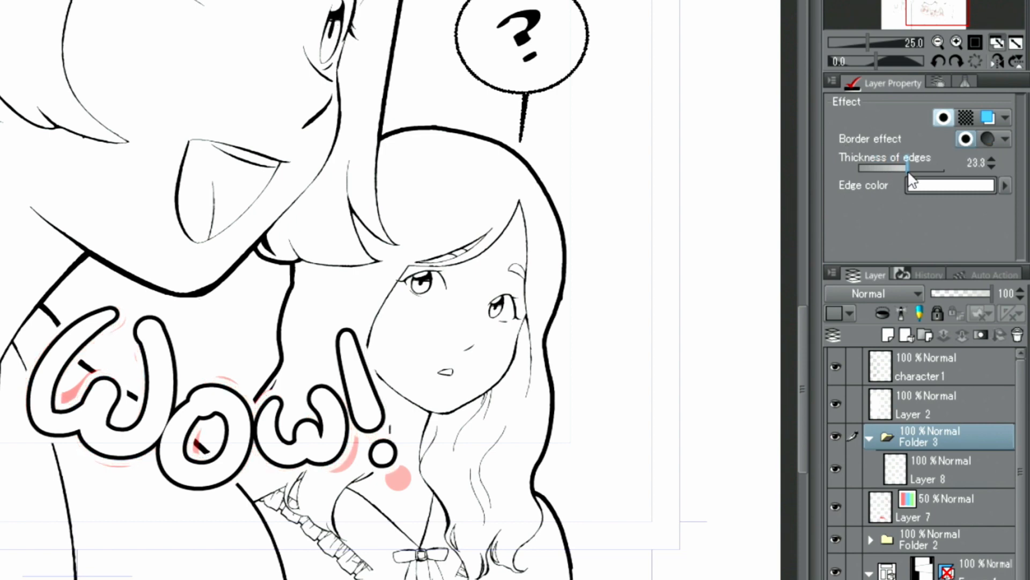
pyautogui.moveTo(893, 169); pyautogui.dragTo(913, 169)
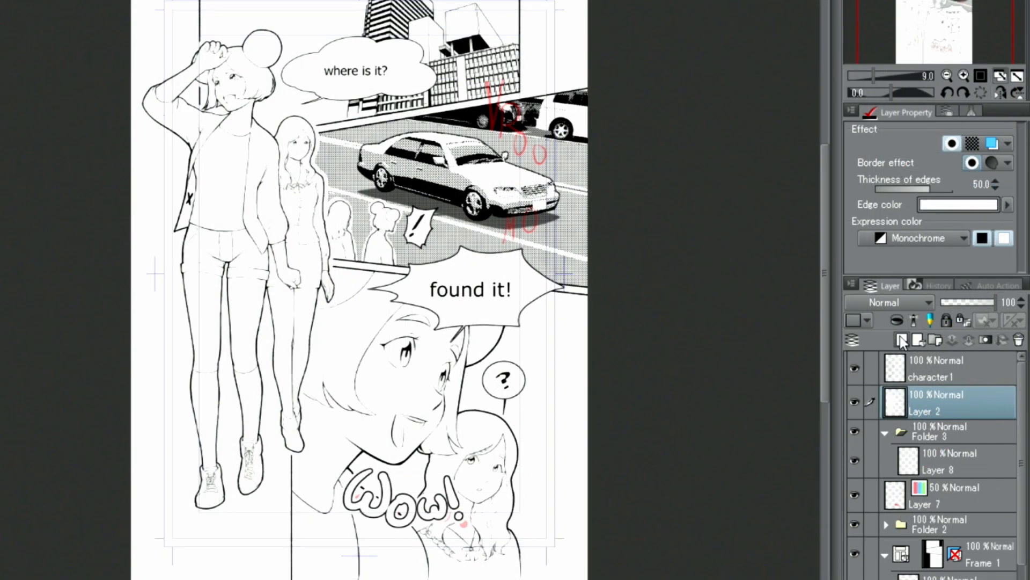
# Add a new raster layer inside Folder 3 and draw black VROOOM lettering near the car
pyautogui.click(901, 339)
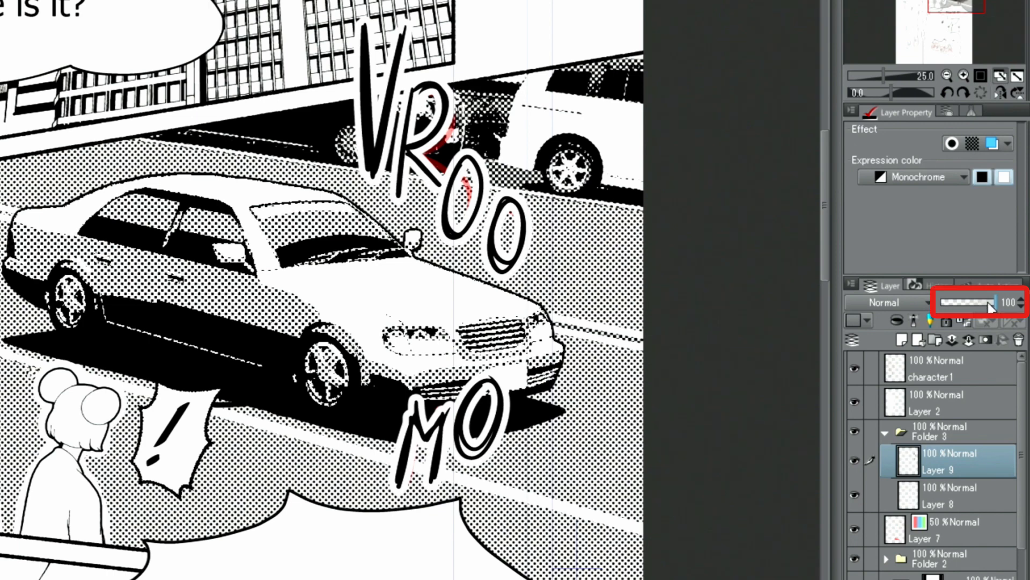
# Lower the VROOOM layer opacity, apply Tone, then raise opacity to 85 for denser dots
pyautogui.moveTo(992, 303); pyautogui.dragTo(979, 303)
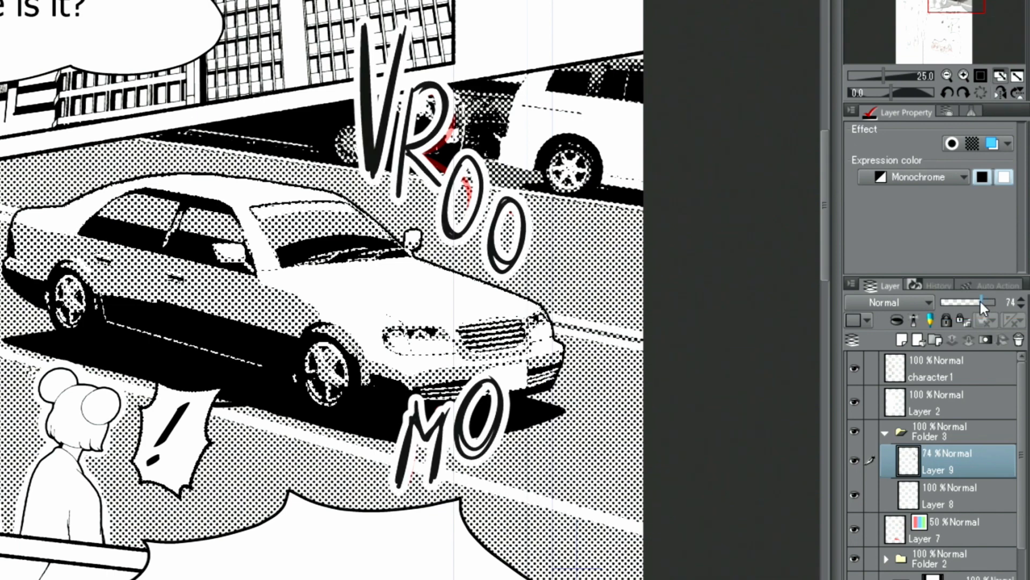
pyautogui.moveTo(986, 302); pyautogui.dragTo(963, 302)
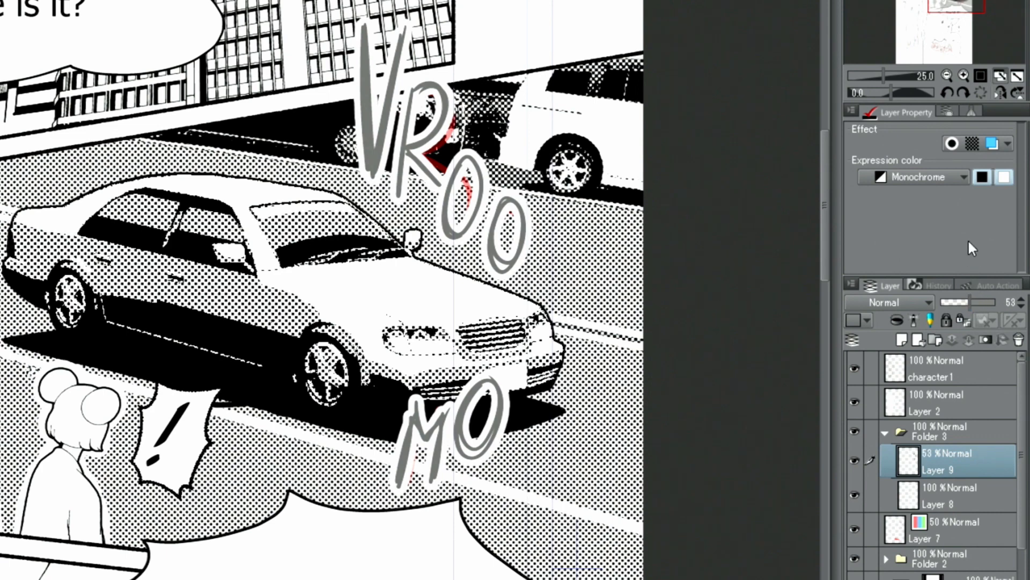
pyautogui.click(973, 144)
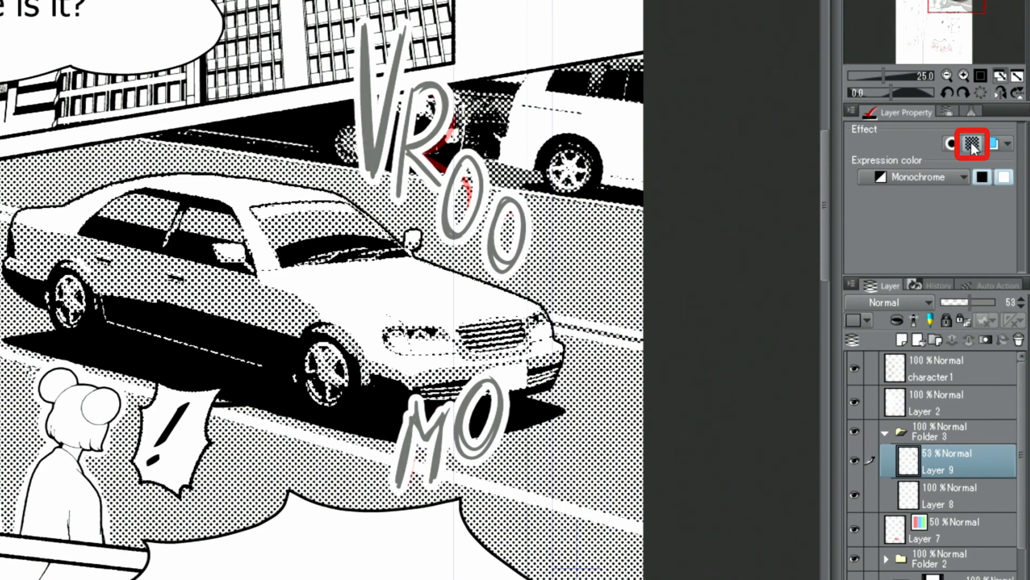
pyautogui.click(972, 143)
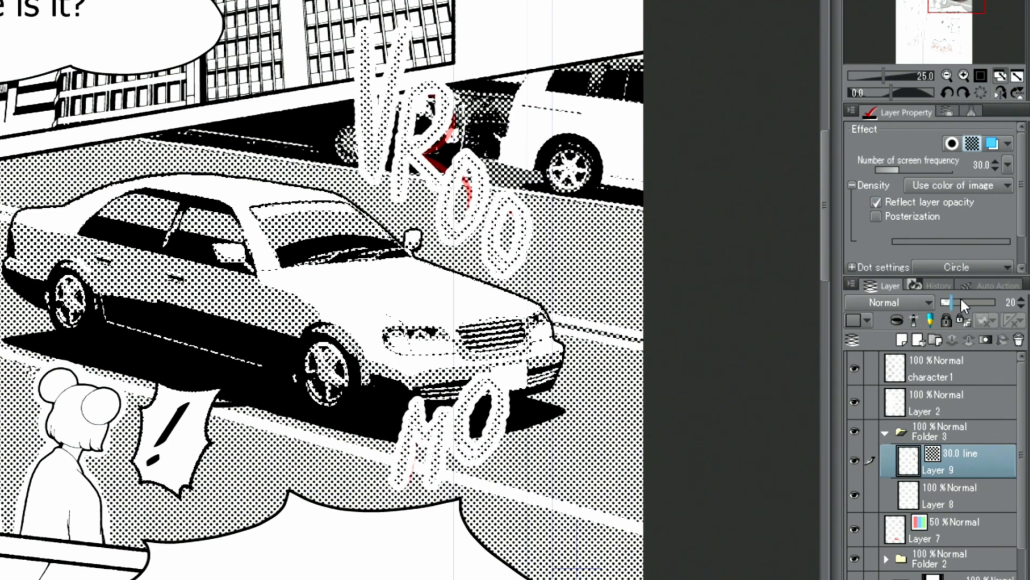
pyautogui.moveTo(948, 302); pyautogui.dragTo(992, 302)
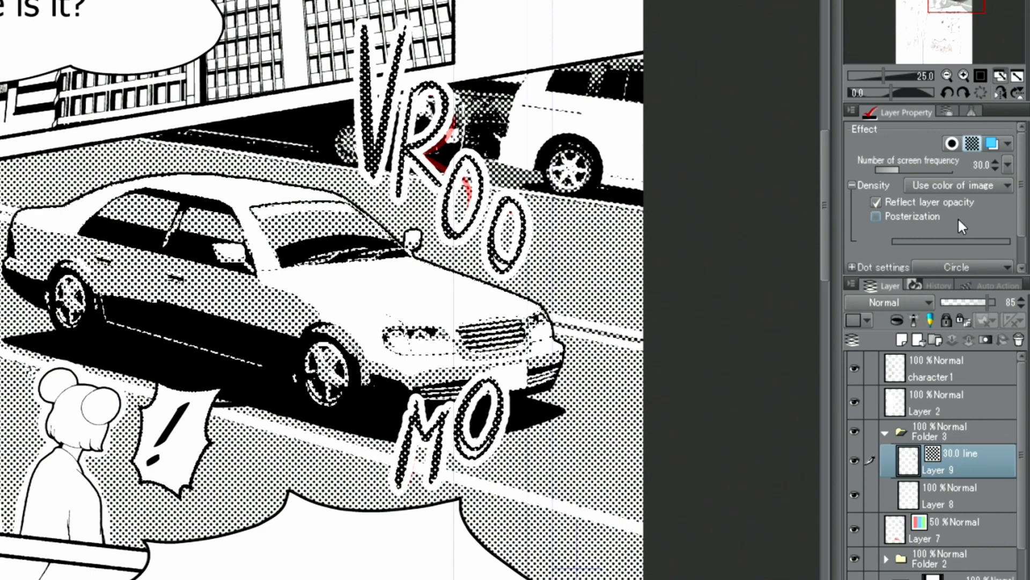
pyautogui.click(973, 143)
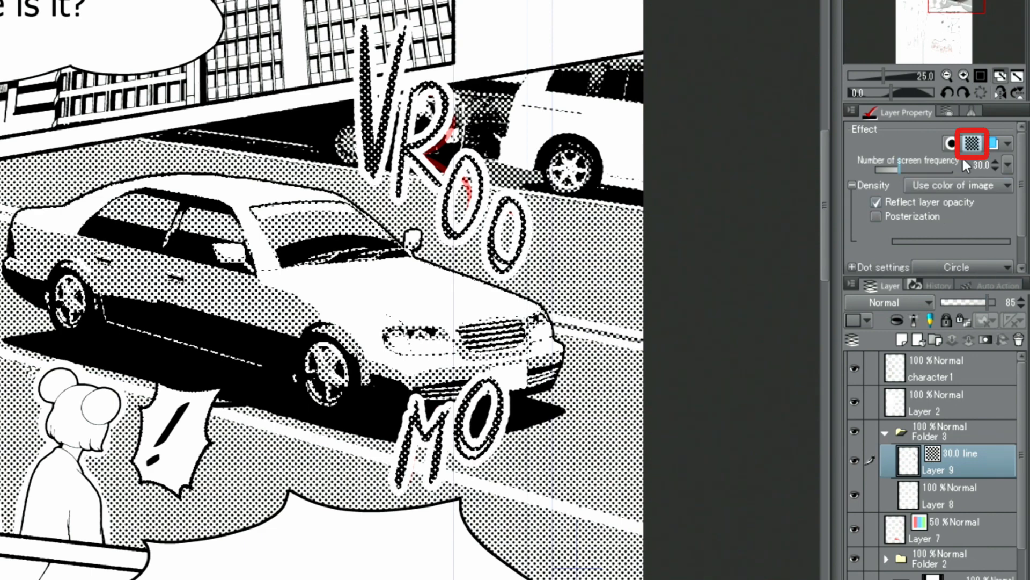